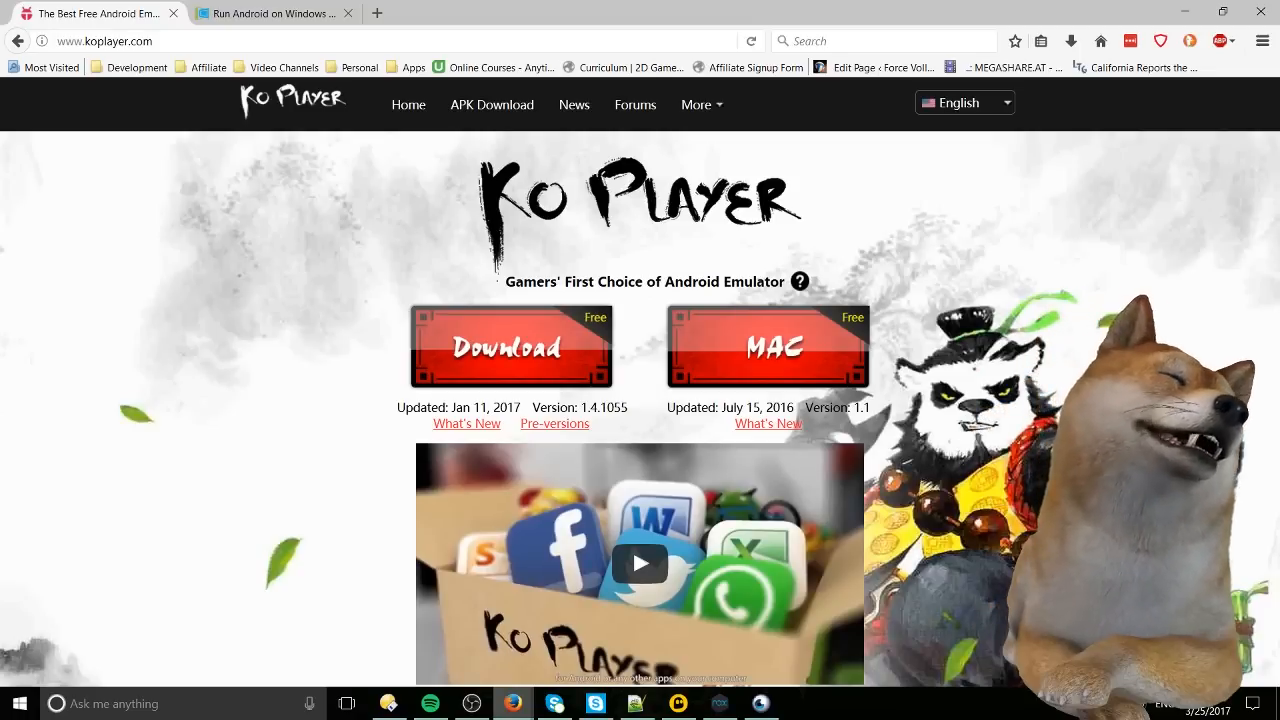
Step: Finish reading the webpage, then bring Nox's Android home screen forward, minimizing Firefox
{"action": "scroll", "scroll_direction": "down", "scroll_amount": 3}
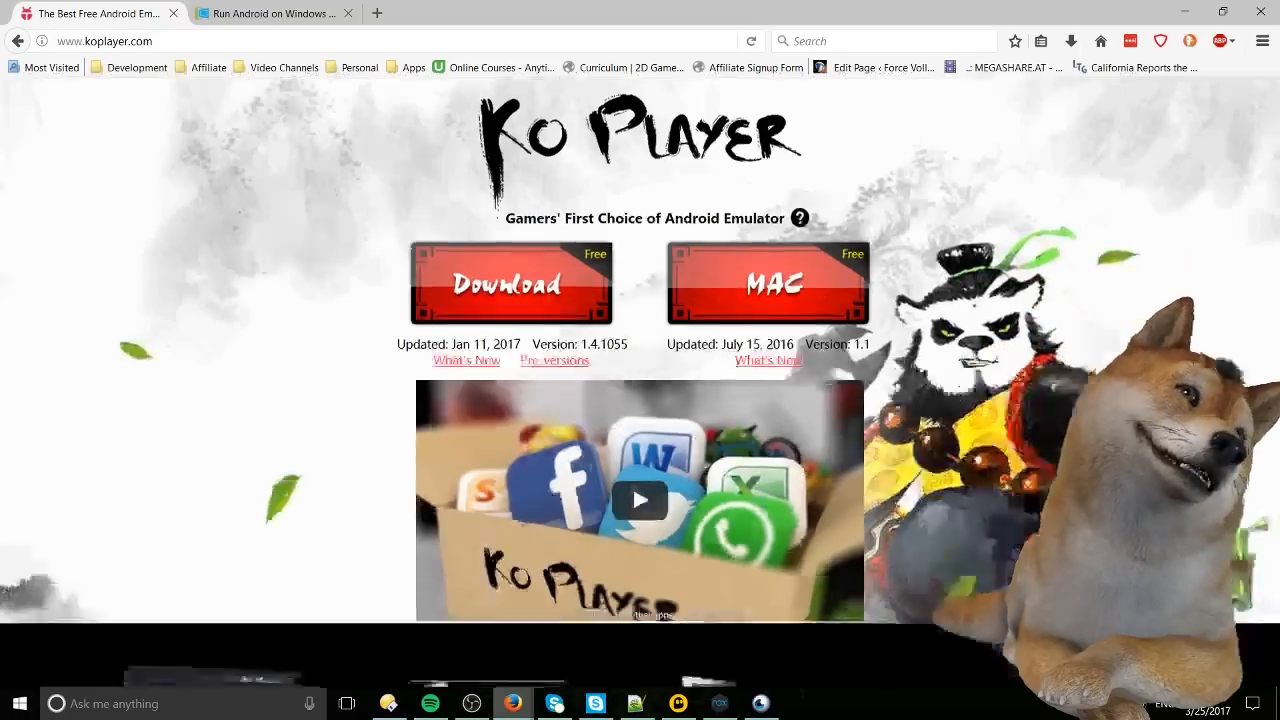
{"action": "scroll", "scroll_direction": "down", "scroll_amount": 3}
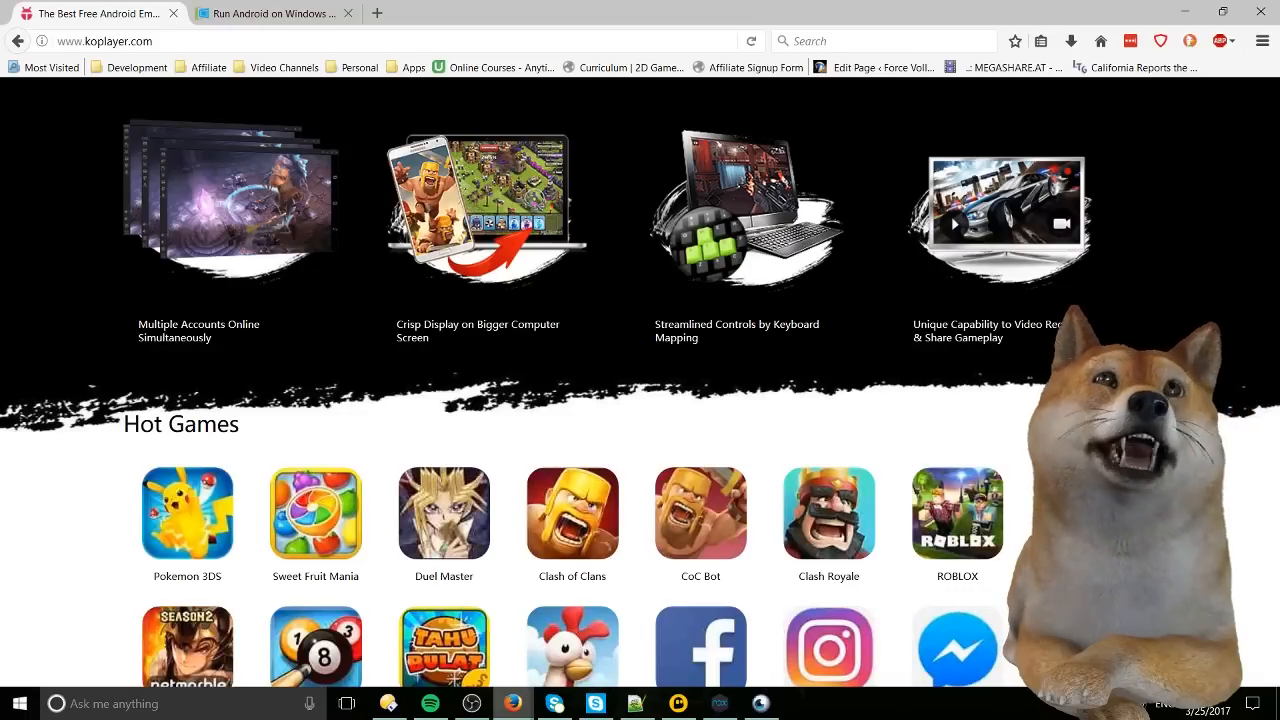
{"action": "scroll", "scroll_direction": "down", "scroll_amount": 3}
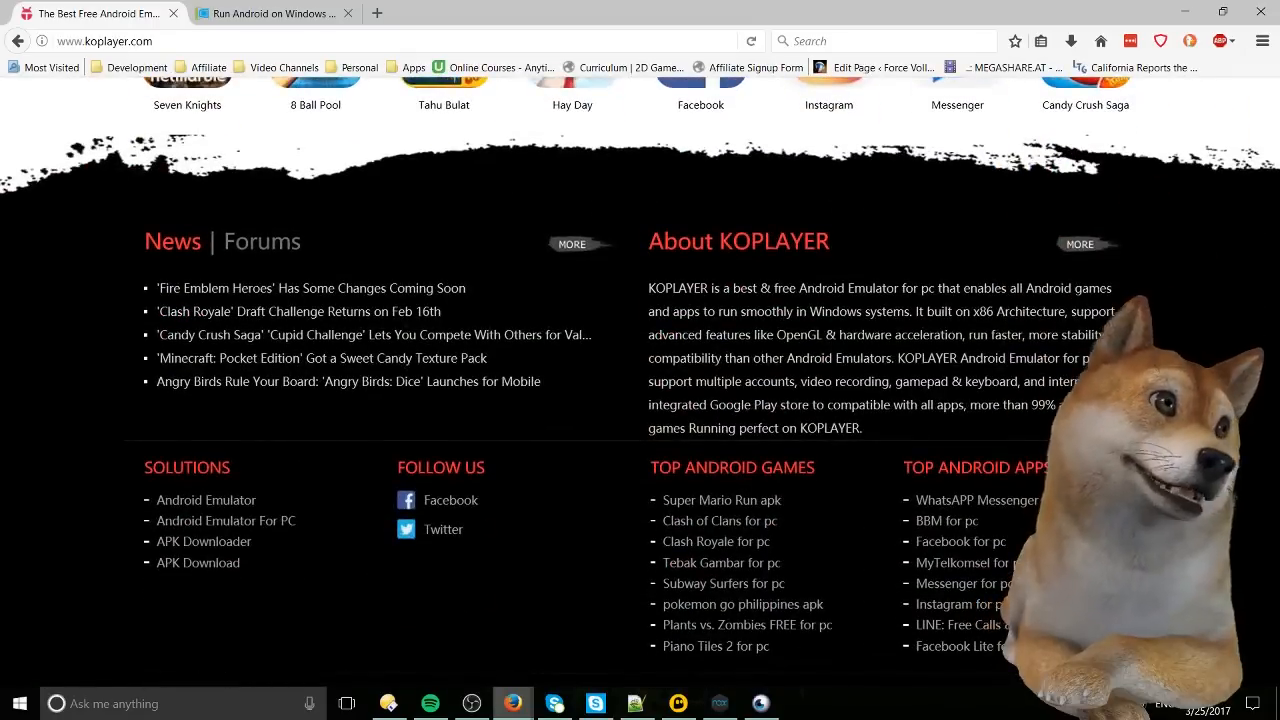
{"action": "scroll", "scroll_direction": "up", "scroll_amount": 3}
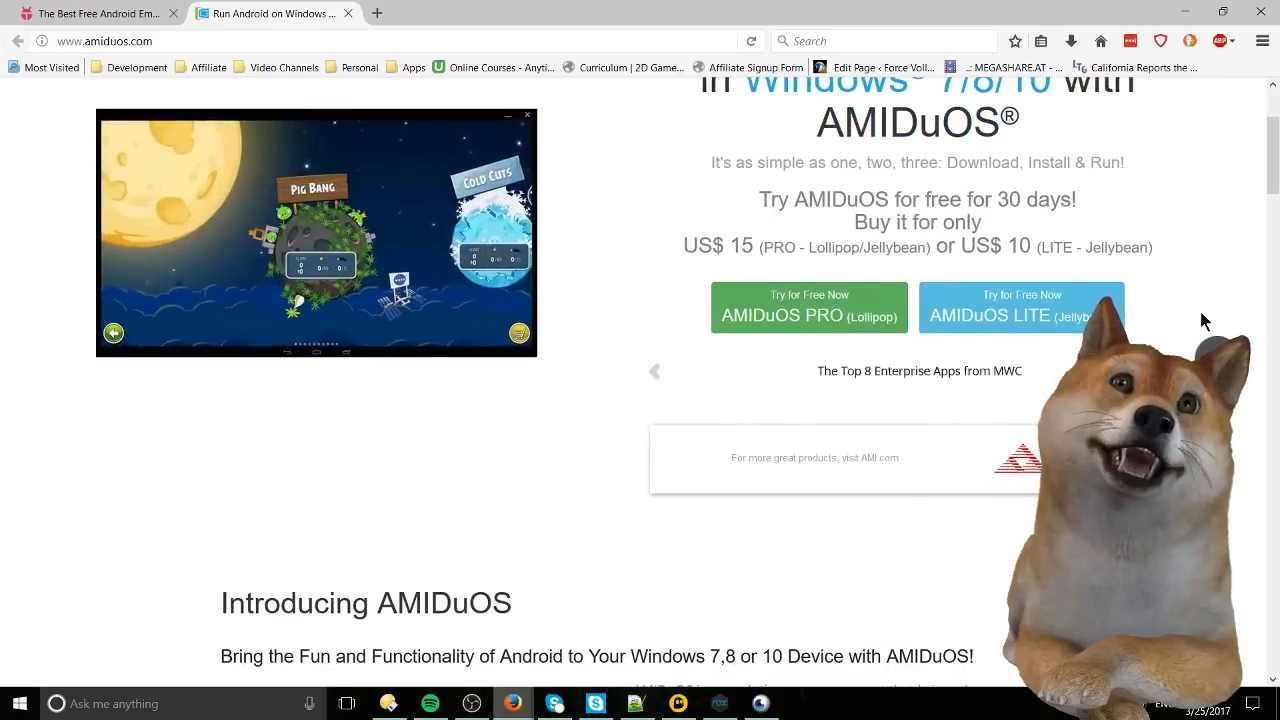
{"action": "scroll", "scroll_direction": "down", "scroll_amount": 3}
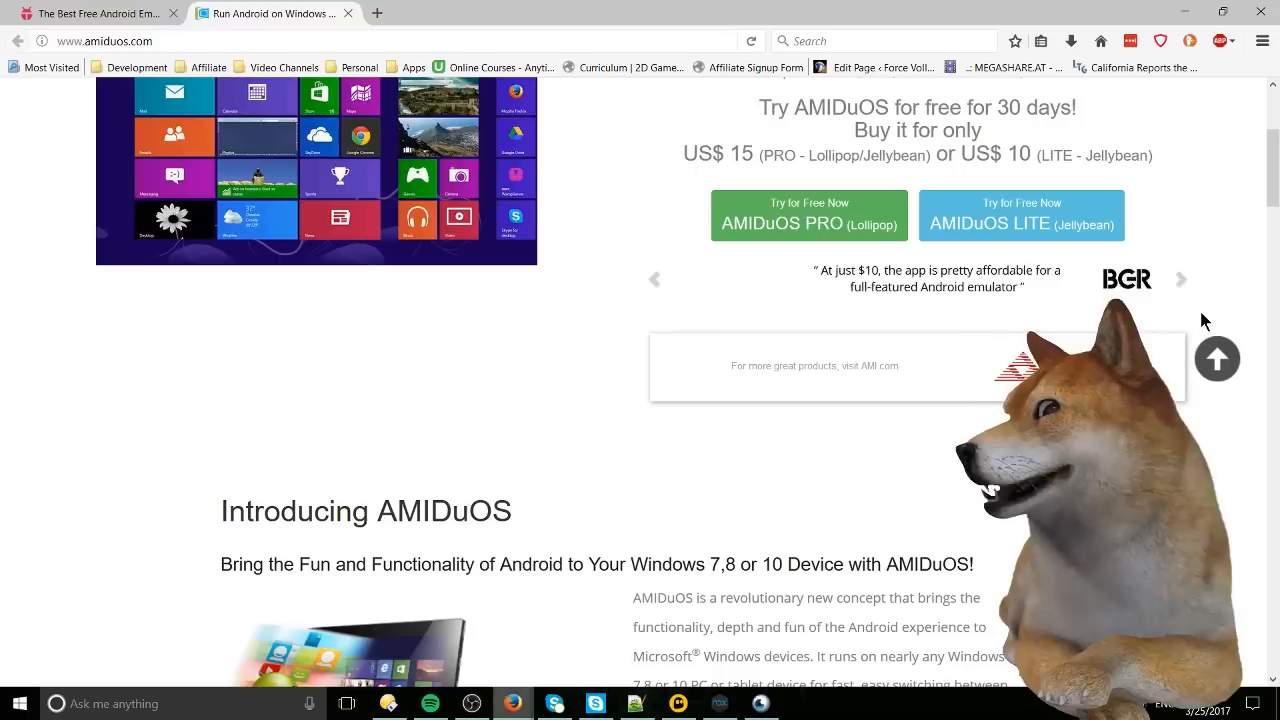
{"action": "scroll", "scroll_direction": "up", "scroll_amount": 3}
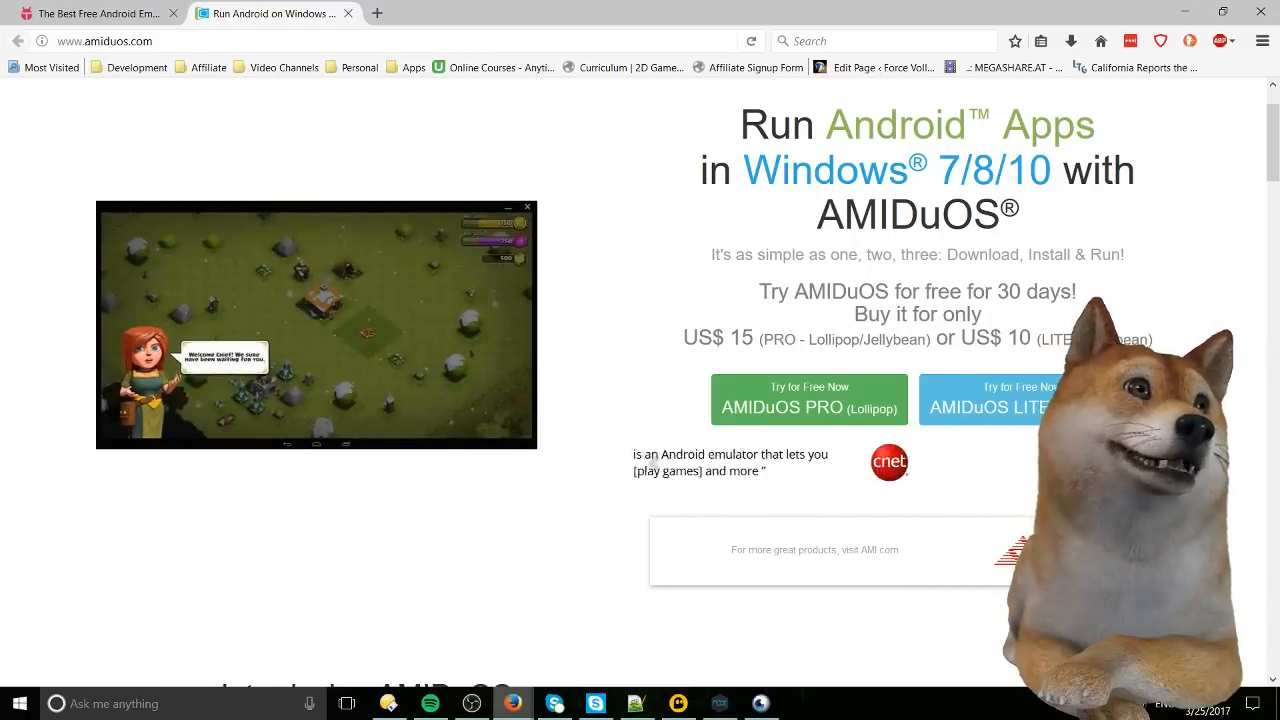
{"action": "scroll", "scroll_direction": "down", "scroll_amount": 3}
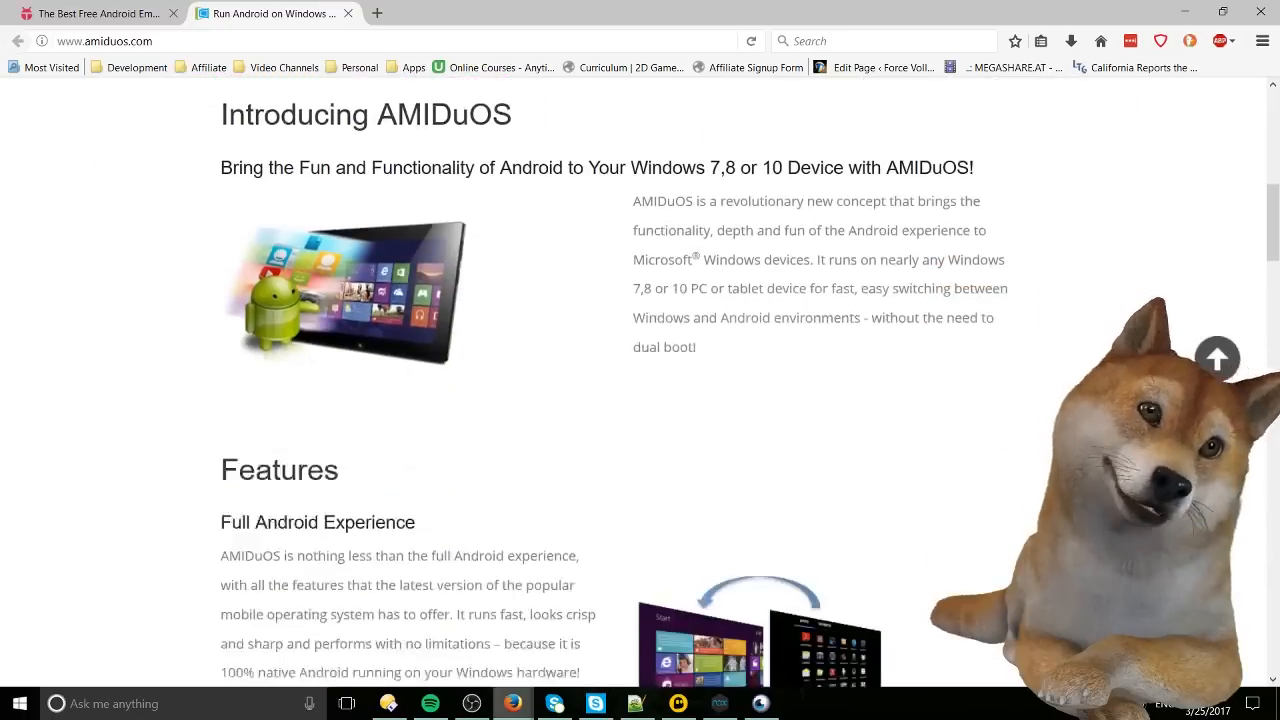
{"action": "scroll", "scroll_direction": "down", "scroll_amount": 3}
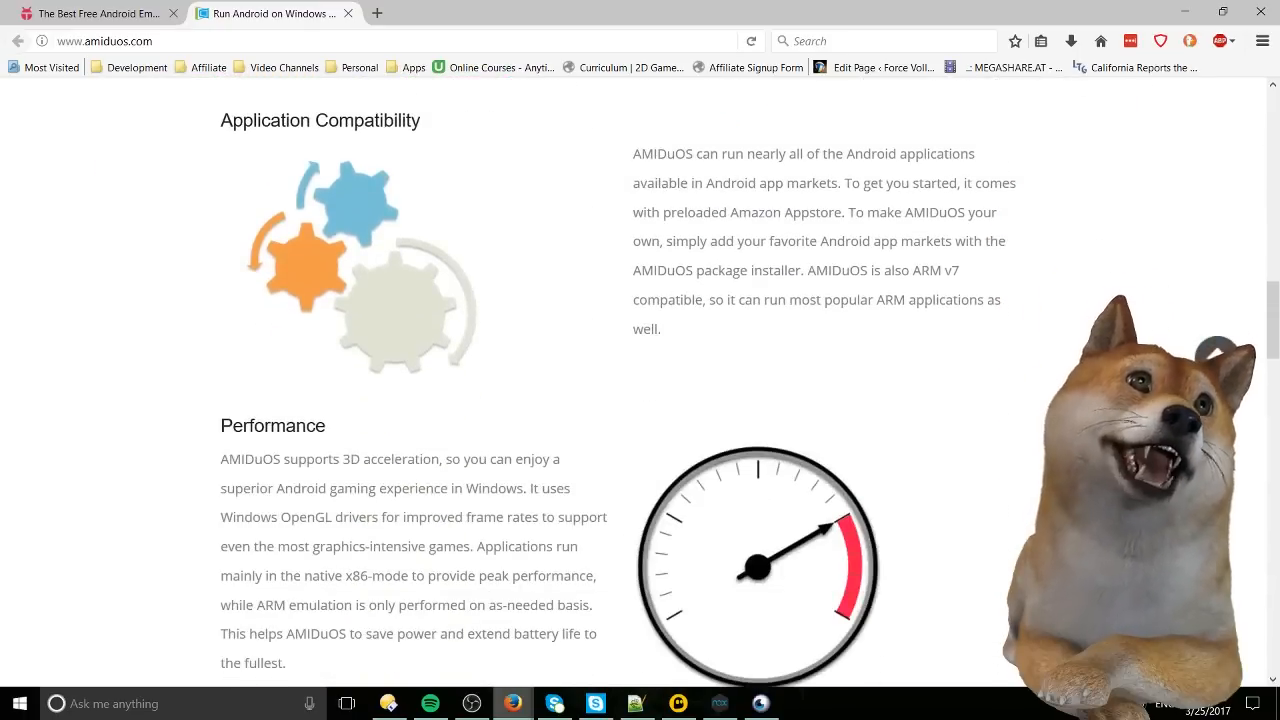
{"action": "scroll", "scroll_direction": "down", "scroll_amount": 3}
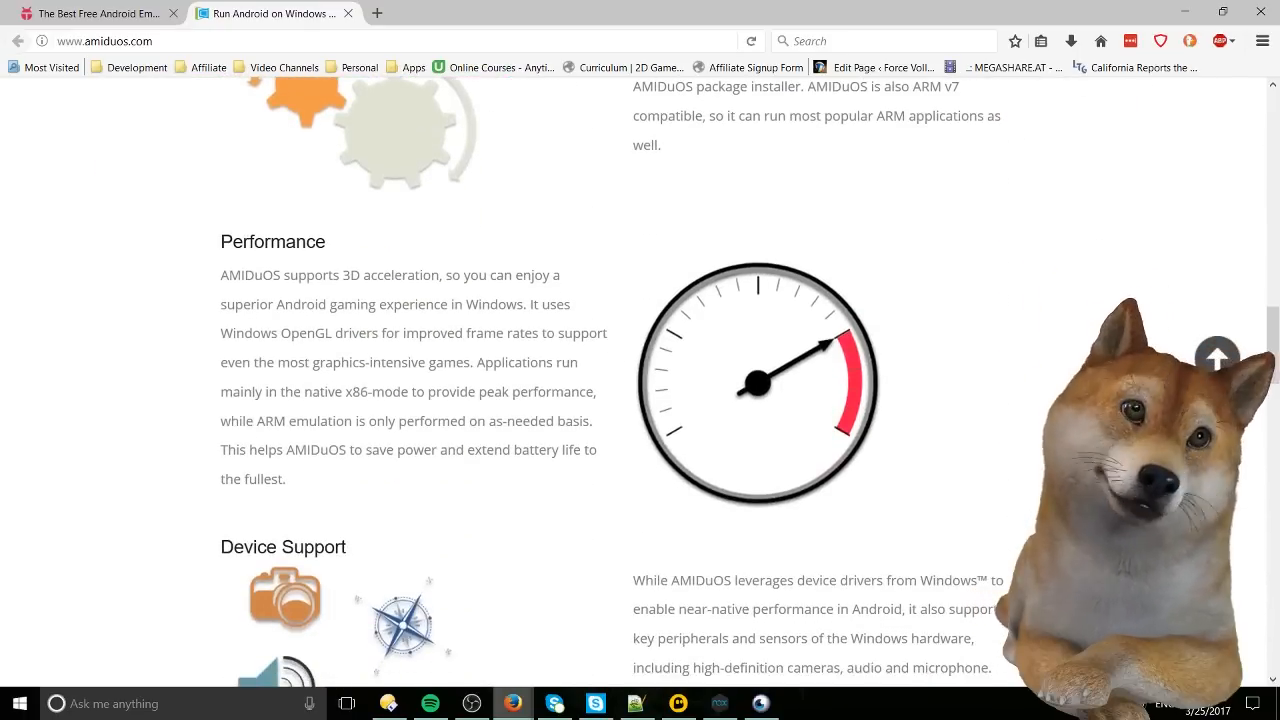
{"action": "scroll", "scroll_direction": "down", "scroll_amount": 3}
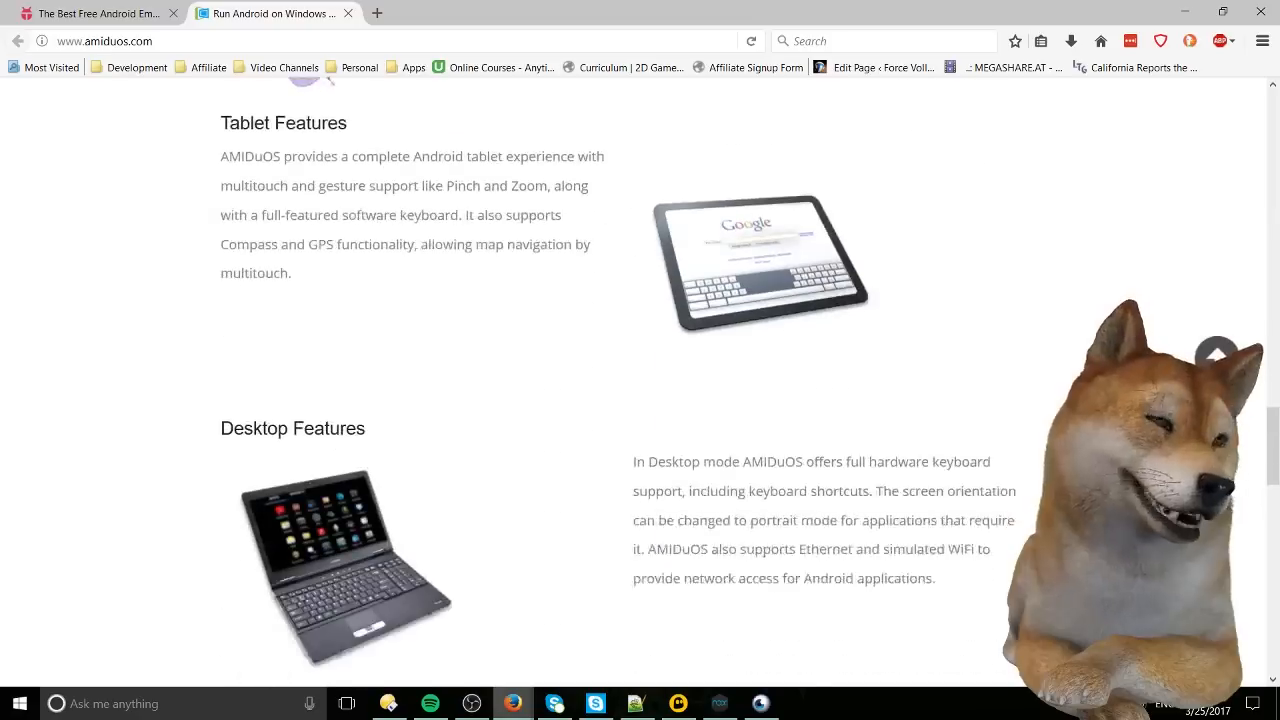
{"action": "scroll", "scroll_direction": "down", "scroll_amount": 3}
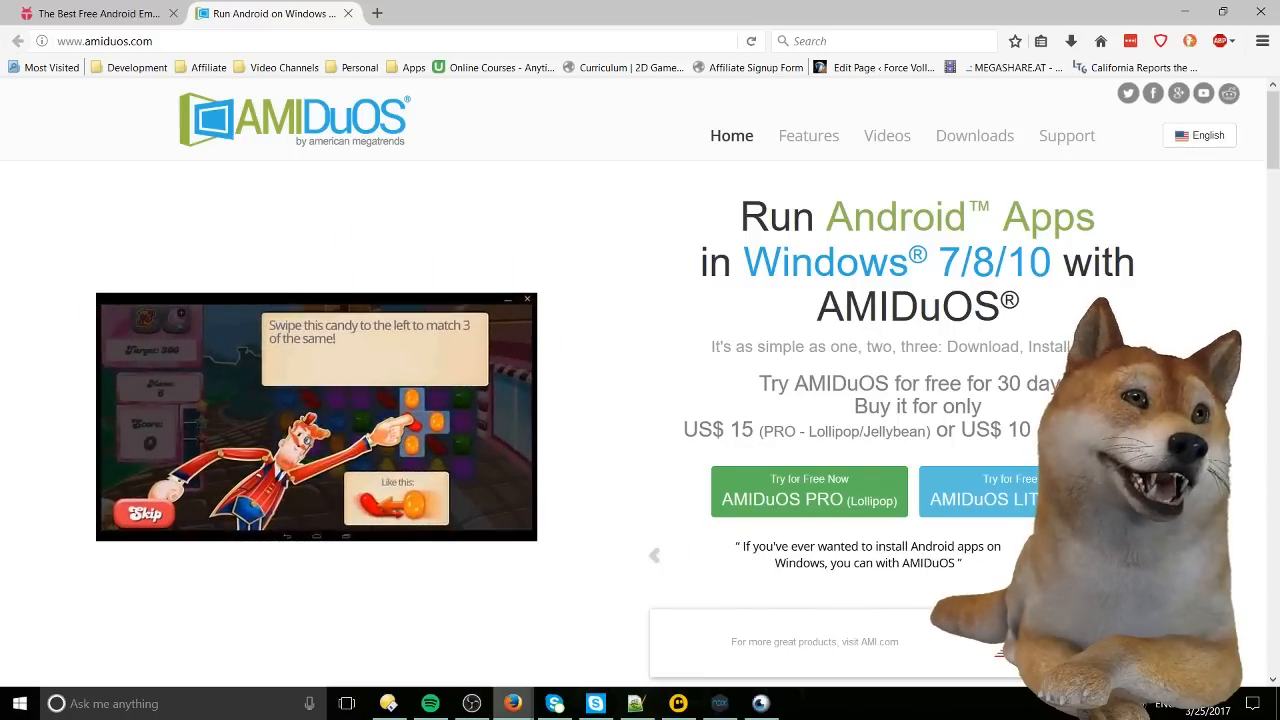
{"action": "left_click", "coordinate": [720, 703]}
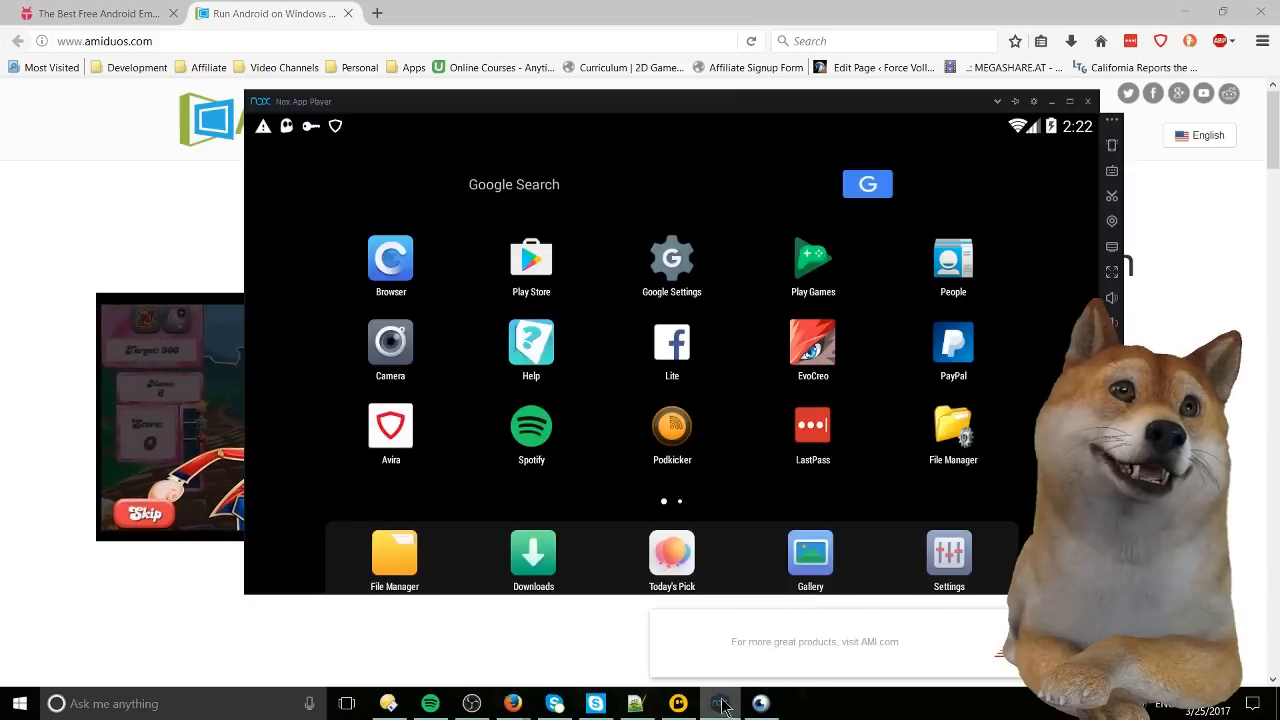
{"action": "left_click", "coordinate": [720, 703]}
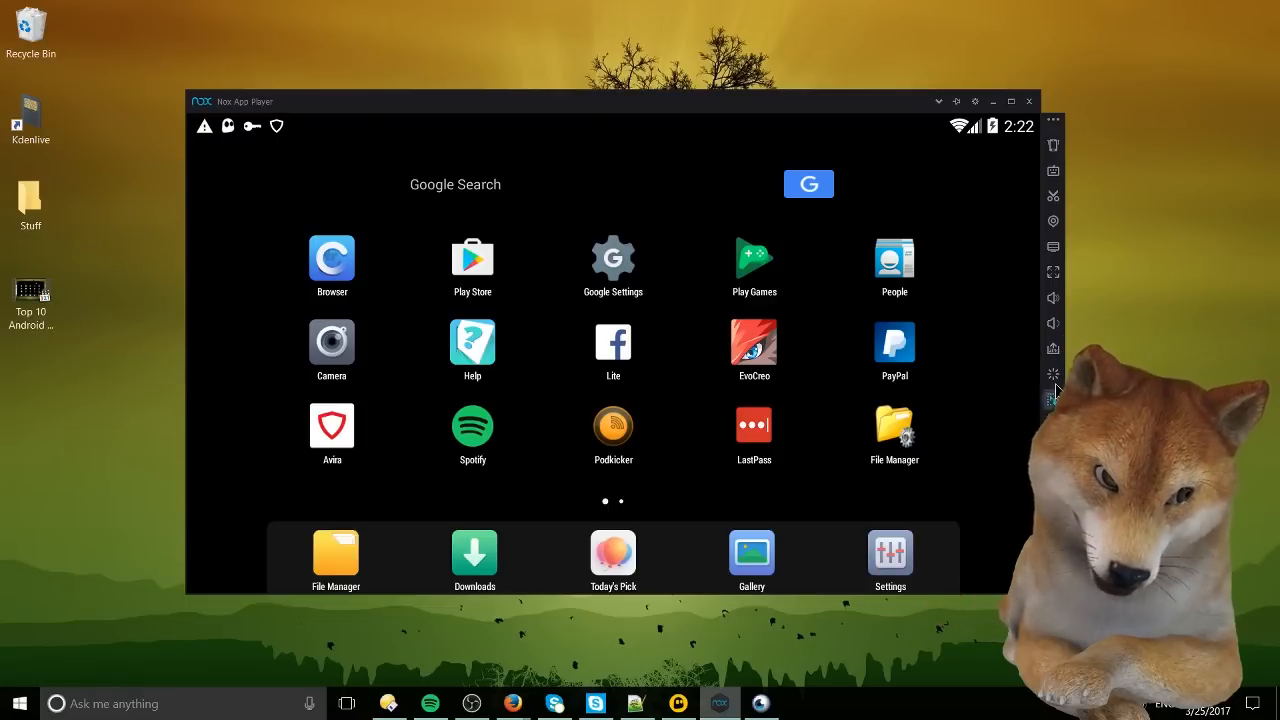
{"action": "mouse_move", "coordinate": [1052, 297]}
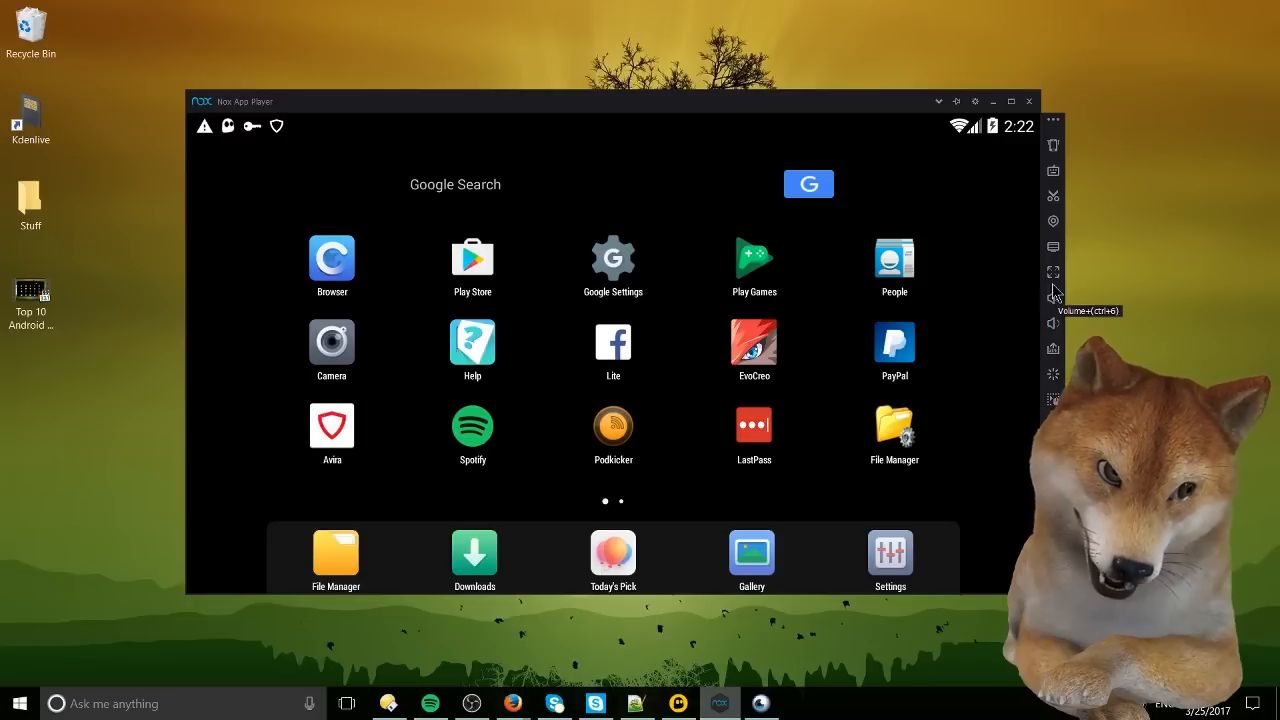
{"action": "mouse_move", "coordinate": [1053, 195]}
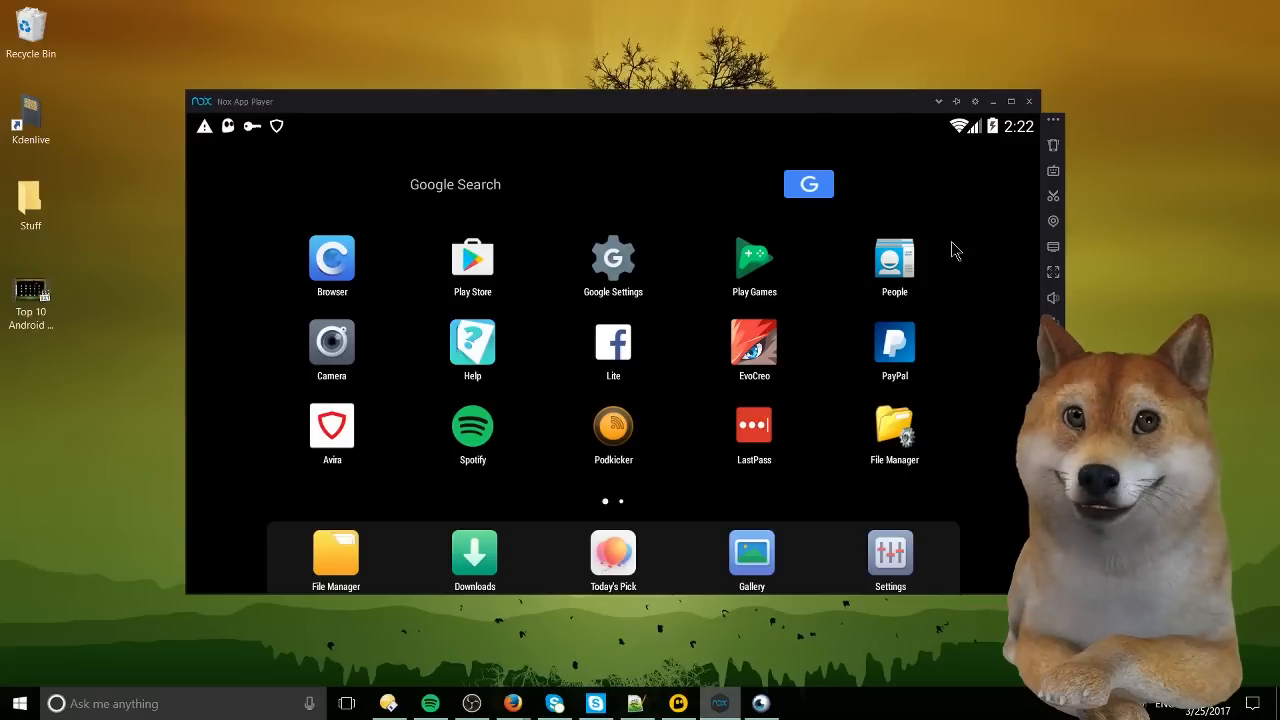
{"action": "mouse_move", "coordinate": [990, 275]}
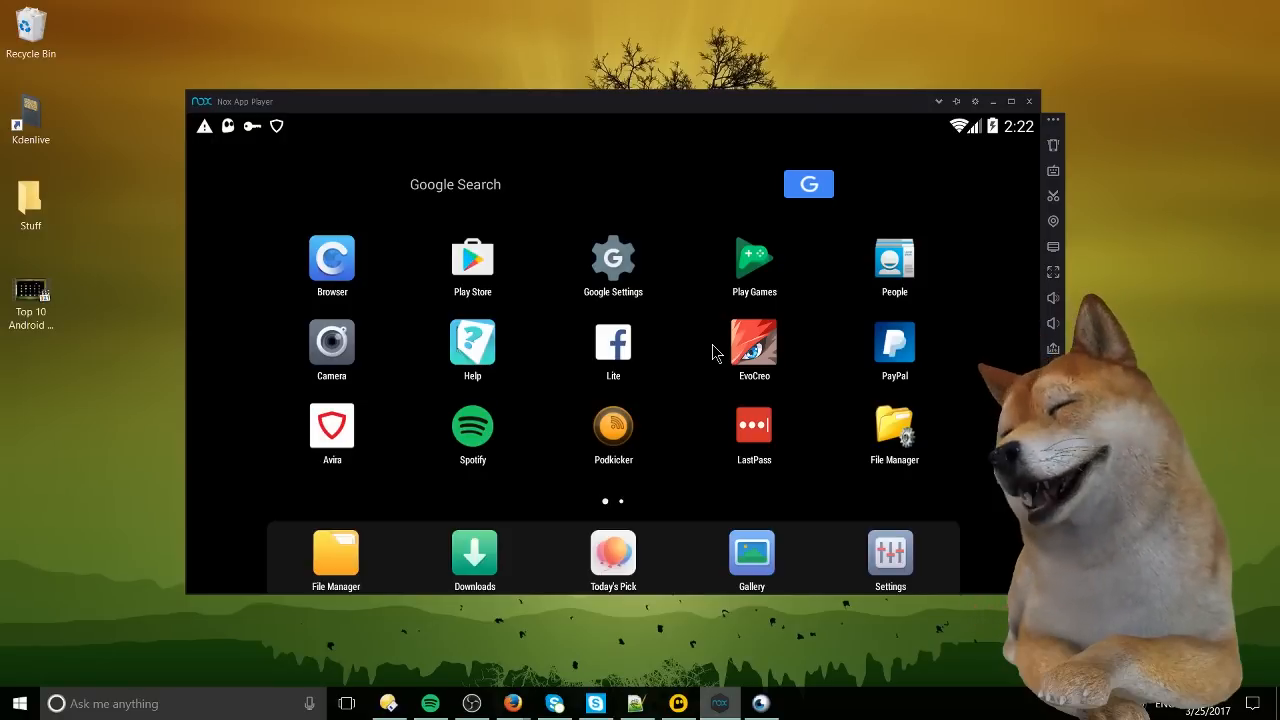
{"action": "mouse_move", "coordinate": [980, 316]}
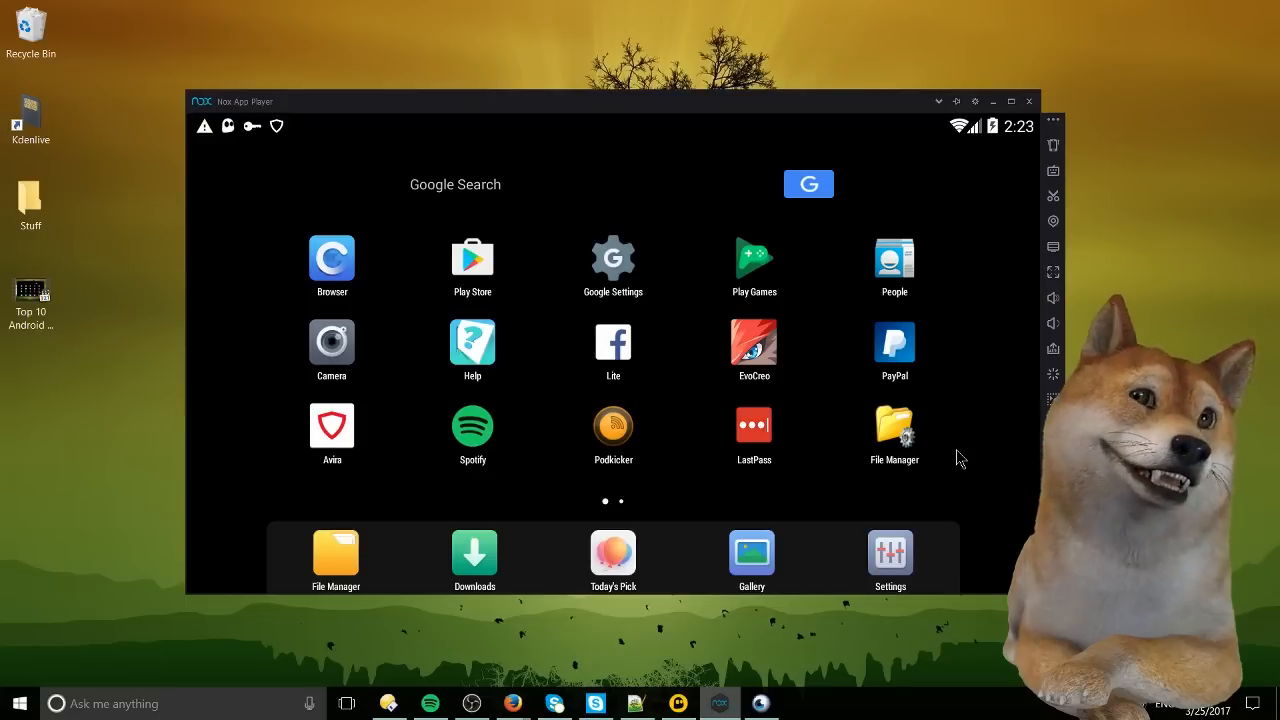
{"action": "mouse_move", "coordinate": [1007, 408]}
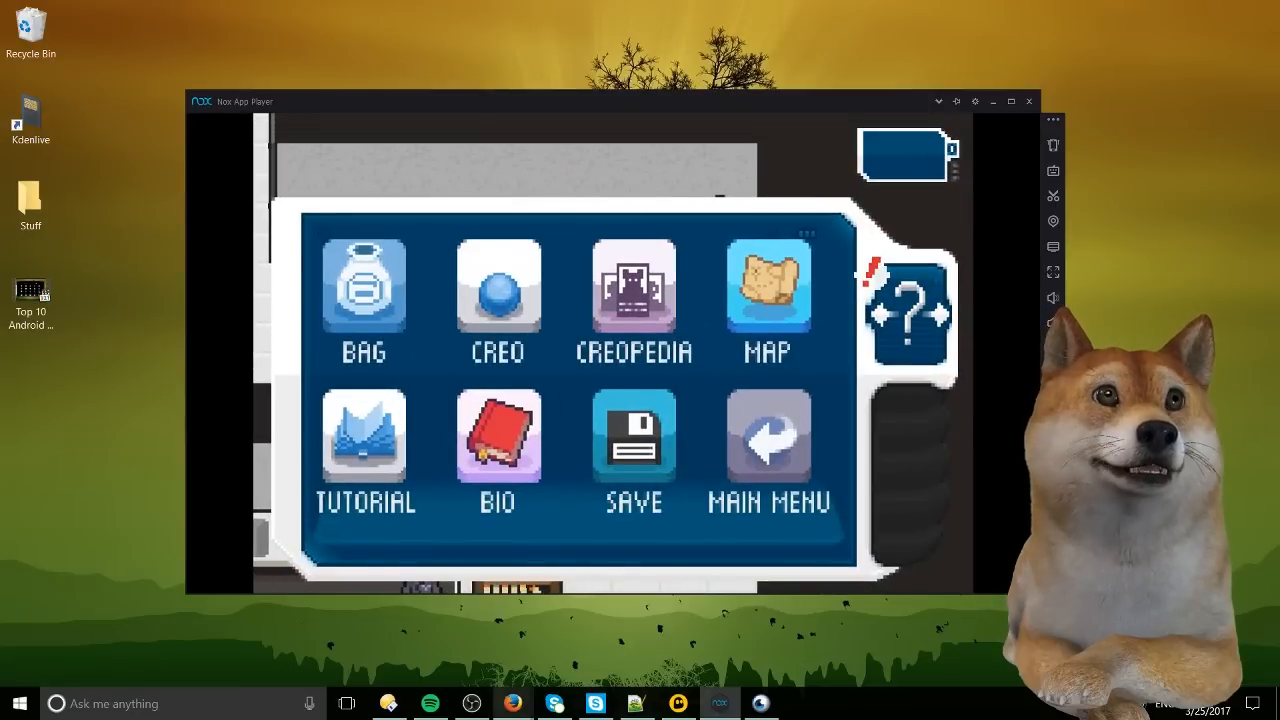
{"action": "mouse_move", "coordinate": [885, 230]}
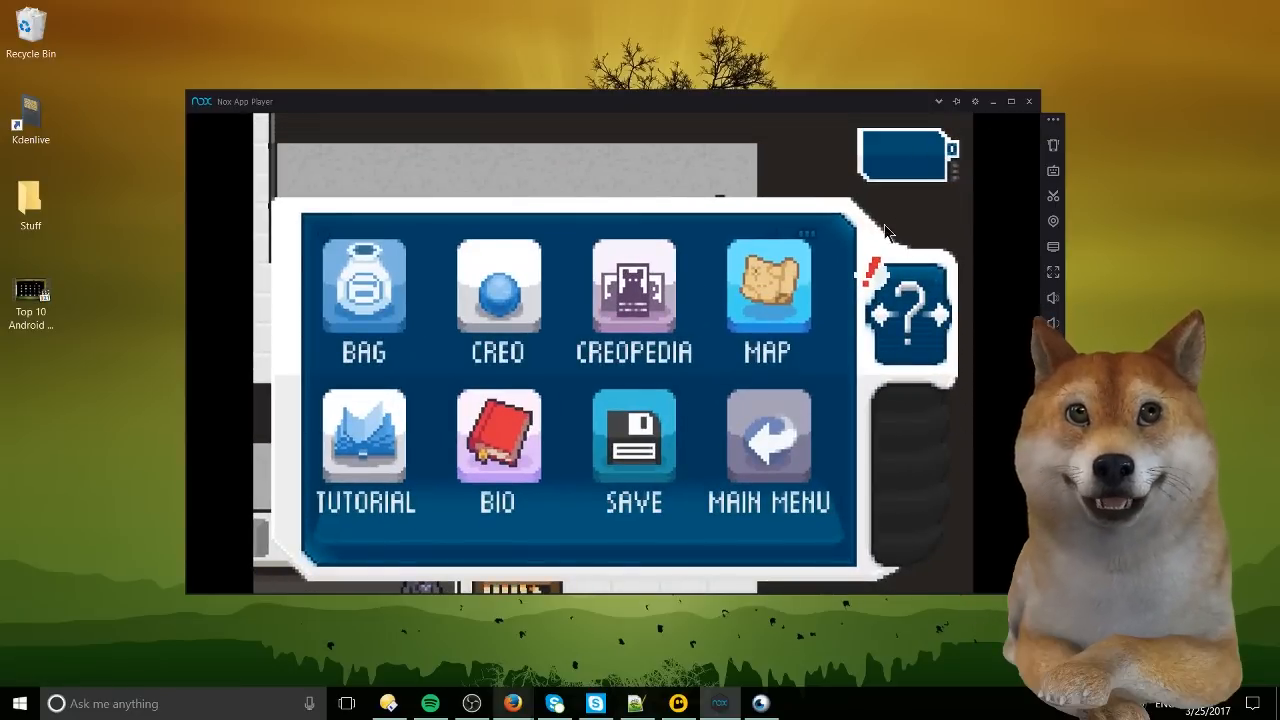